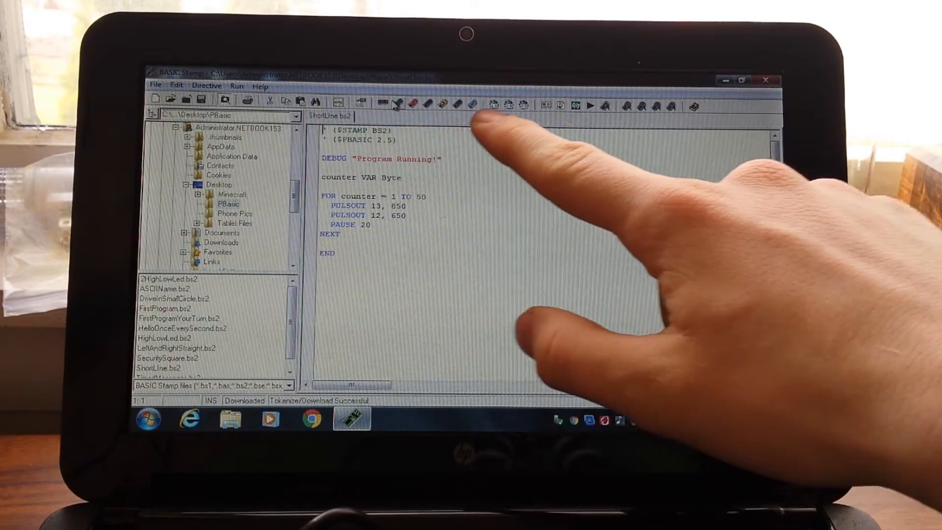
pyautogui.moveTo(511, 120)
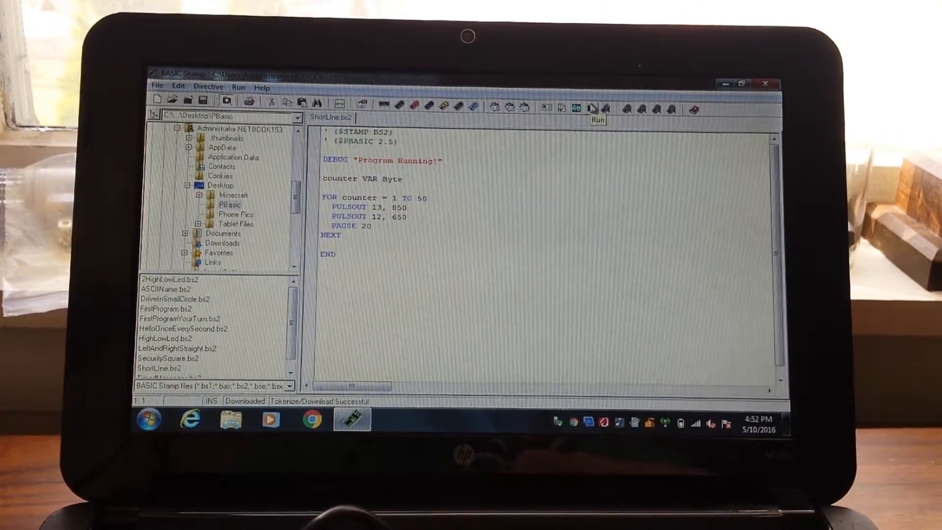
# Step: Run ShortLine.bs2 on the Boe-Bot, then close the Debug Terminal showing 'Program Running!'
pyautogui.click(591, 108)
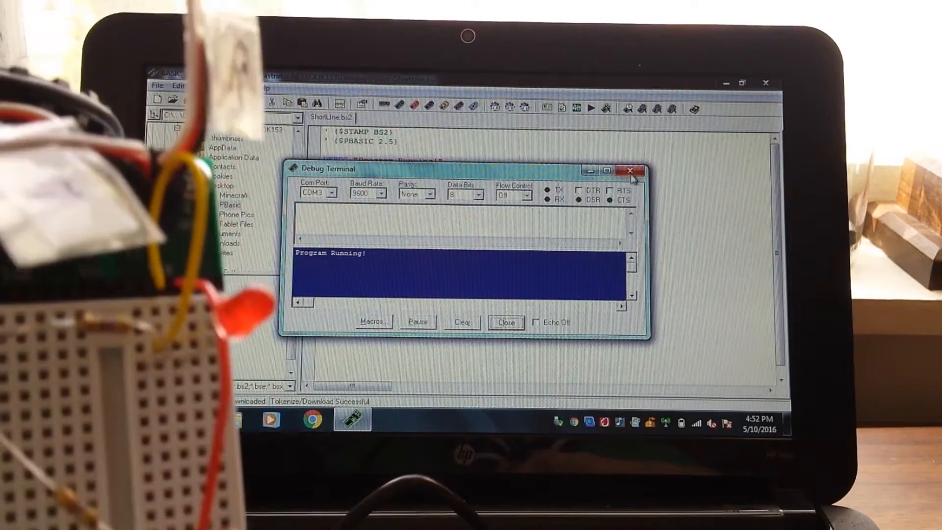
pyautogui.click(631, 171)
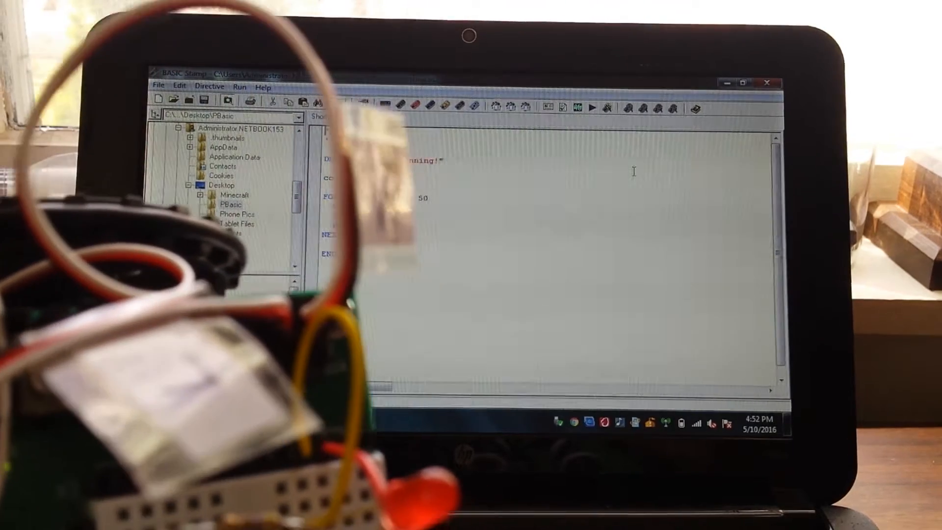
# Step: Re-download ShortLine.bs2 to the Boe-Bot until the Debug Terminal reports 'Program Running!'
pyautogui.click(591, 107)
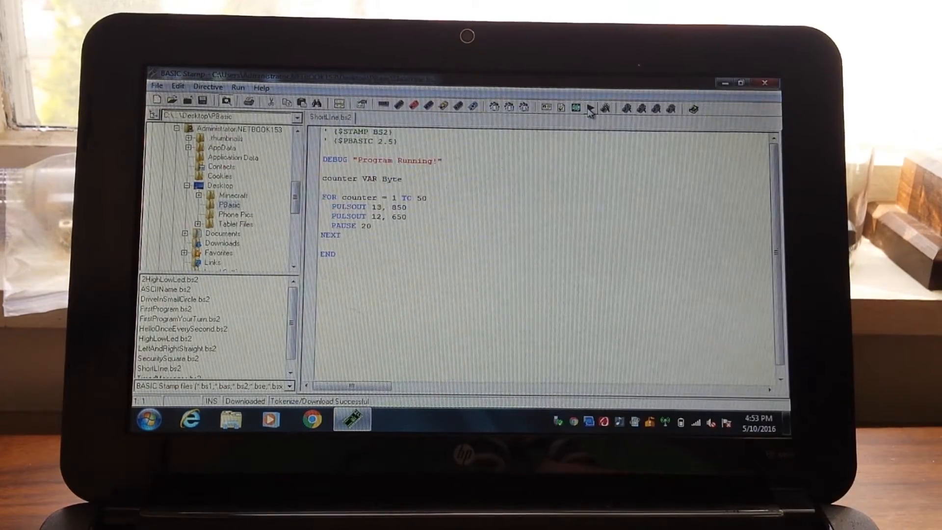
pyautogui.click(577, 108)
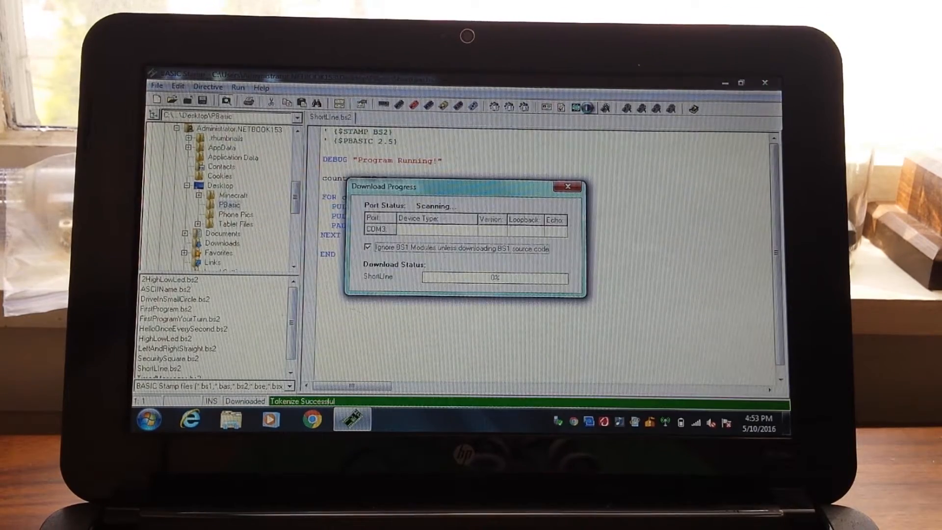
pyautogui.click(589, 108)
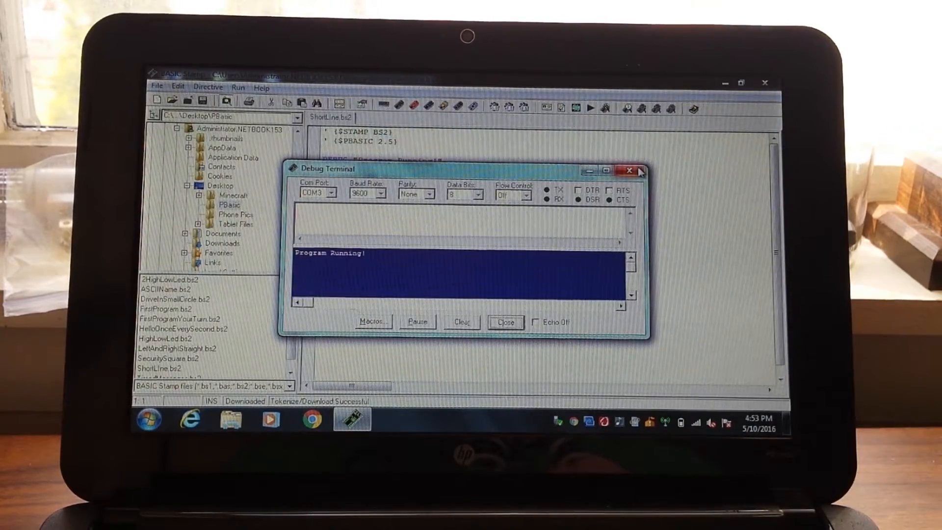
# Step: Close the Debug Terminal to return to the unchanged ShortLine code
pyautogui.click(633, 172)
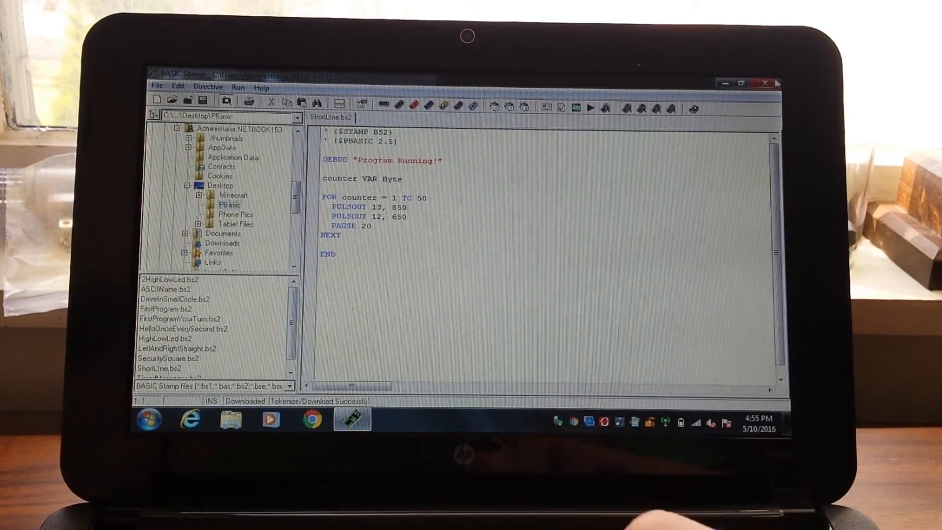
# Step: Open SecuritySquare.bs2 from the PBasic folder in a new tab
pyautogui.click(157, 87)
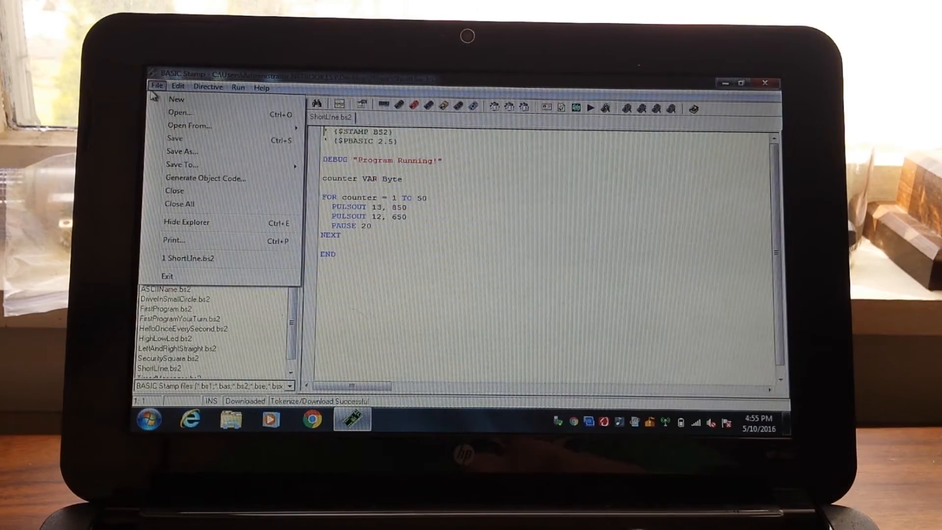
pyautogui.click(179, 112)
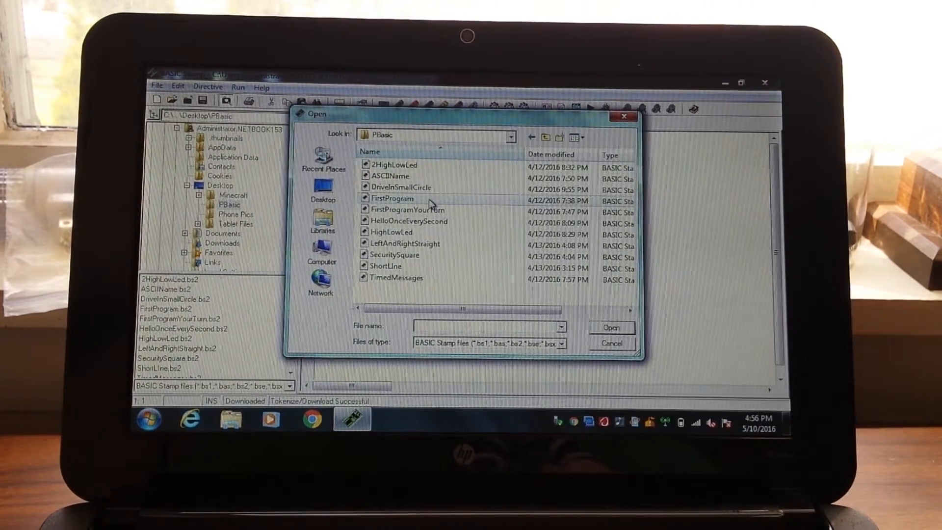
pyautogui.moveTo(394, 254)
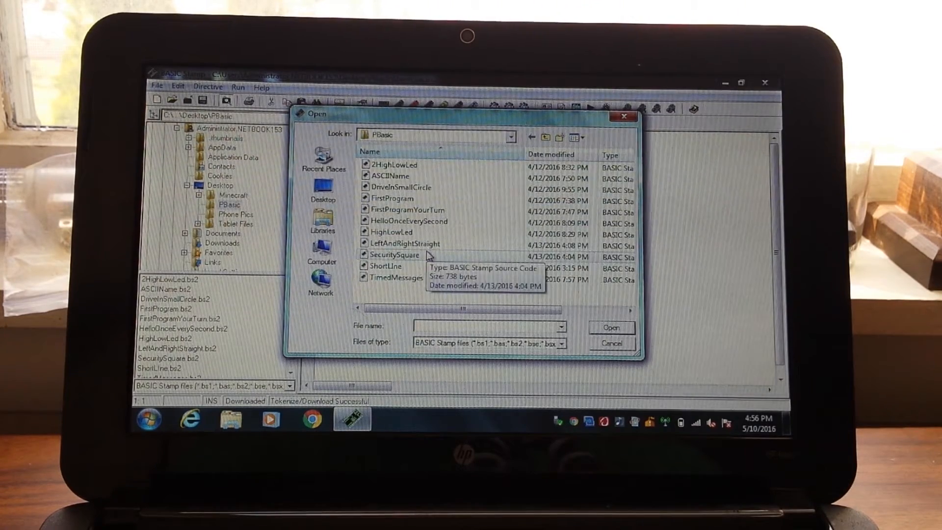
pyautogui.doubleClick(388, 265)
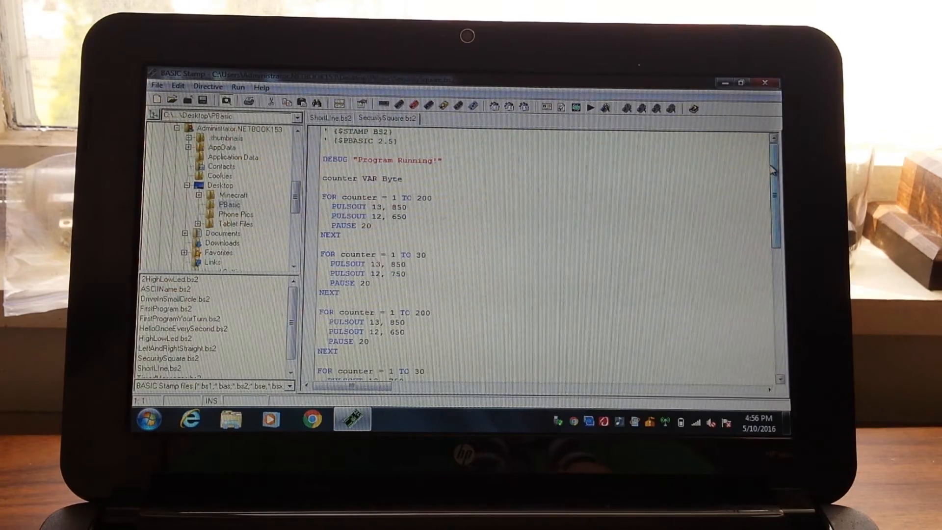
# Step: Scroll through SecuritySquare's FOR-loop servo routine
pyautogui.scroll(-3)
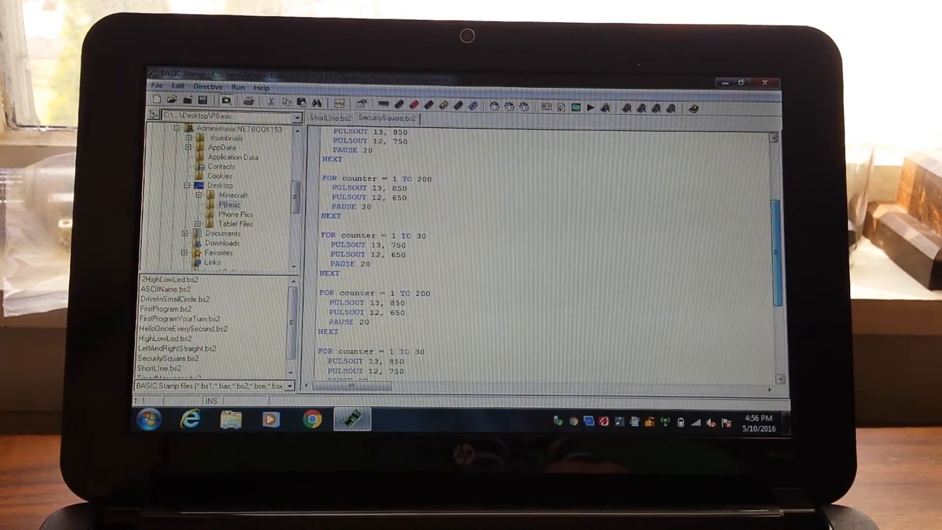
pyautogui.scroll(-3)
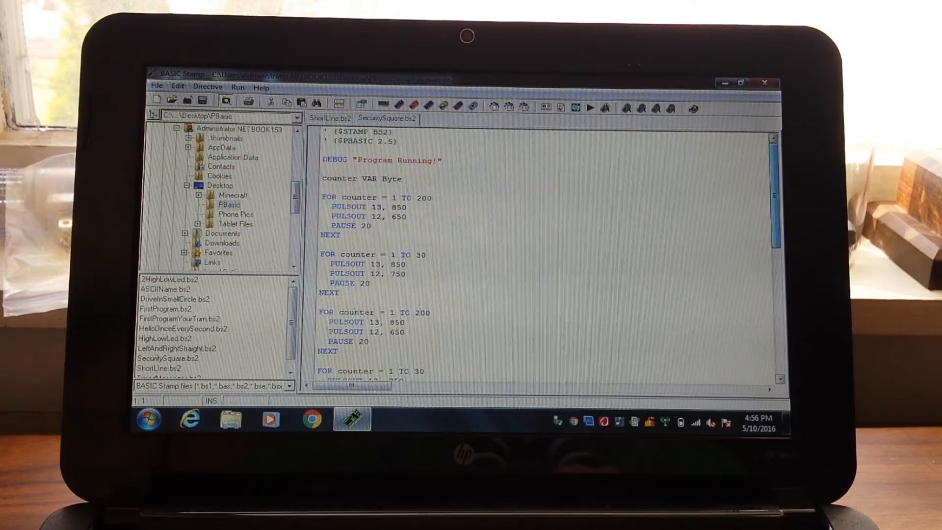
pyautogui.scroll(-3)
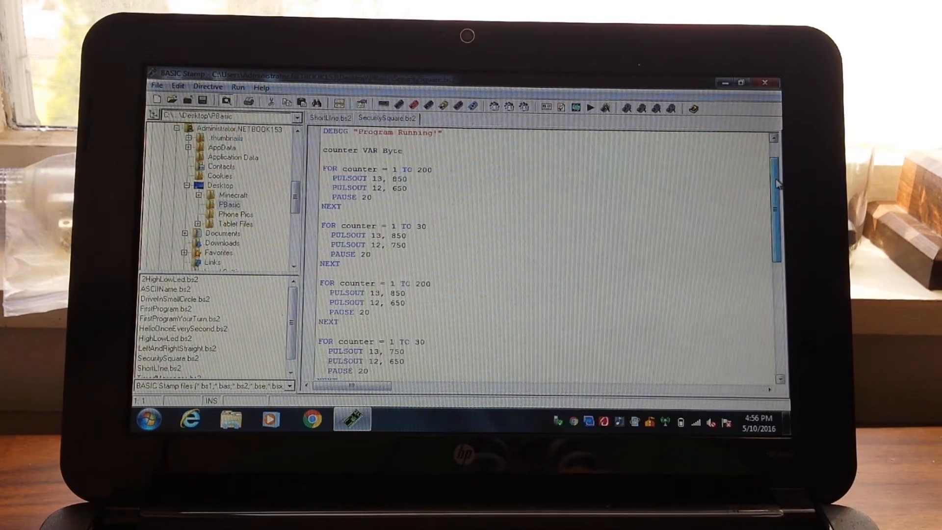
pyautogui.scroll(-3)
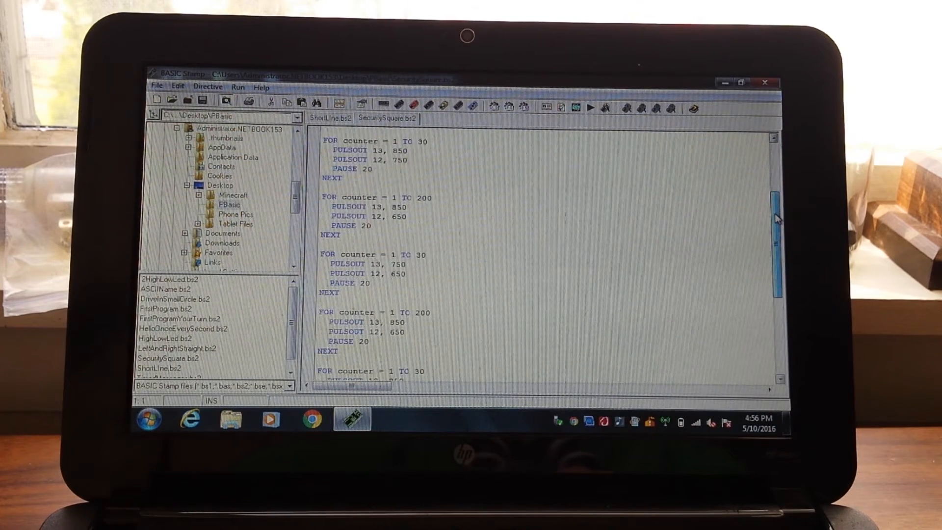
pyautogui.scroll(-3)
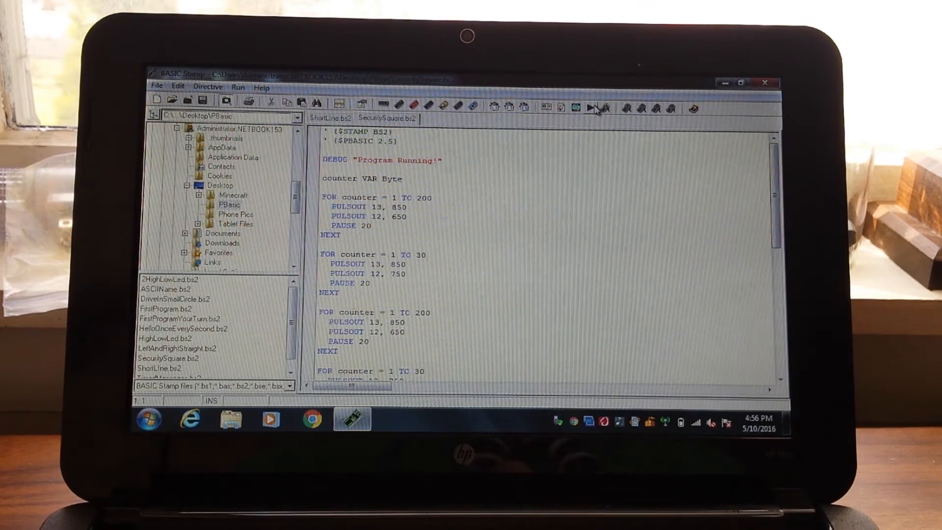
# Step: Run SecuritySquare.bs2 on the Boe-Bot, then close the 'Program Running!' Debug Terminal
pyautogui.click(593, 107)
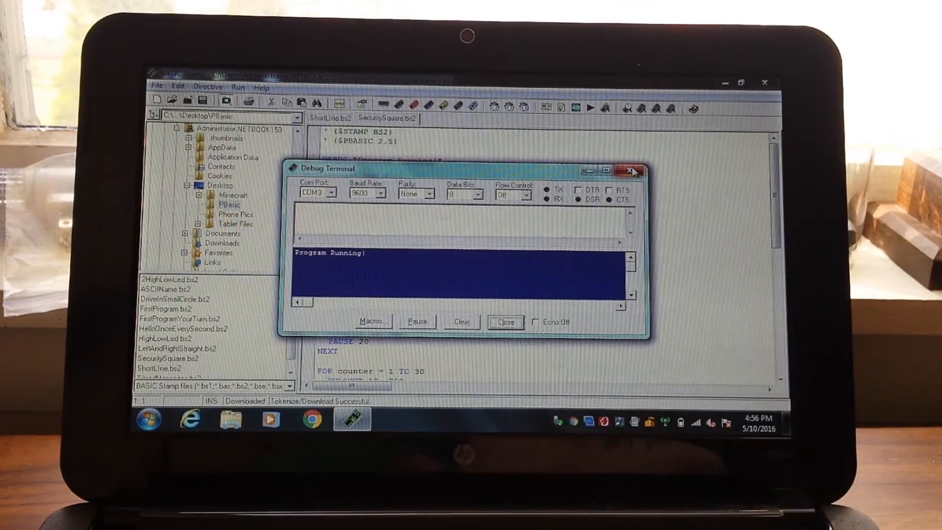
pyautogui.click(632, 172)
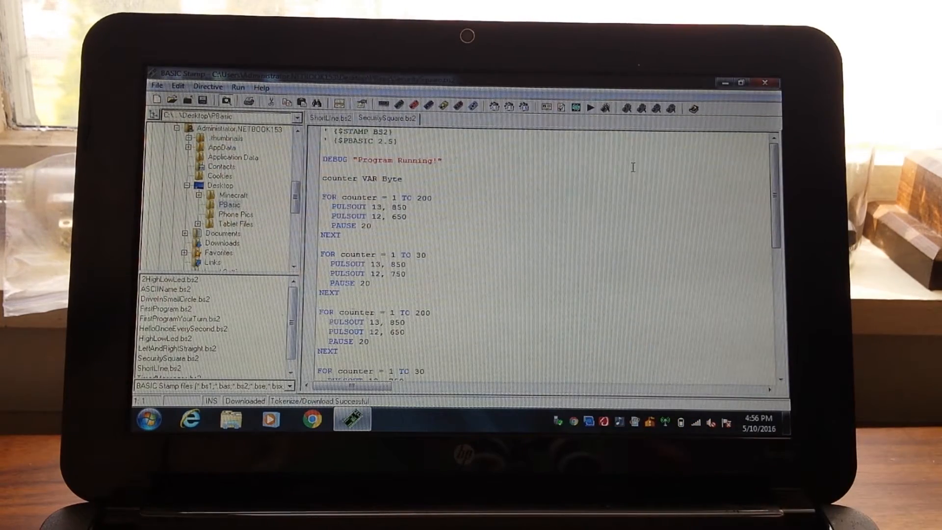